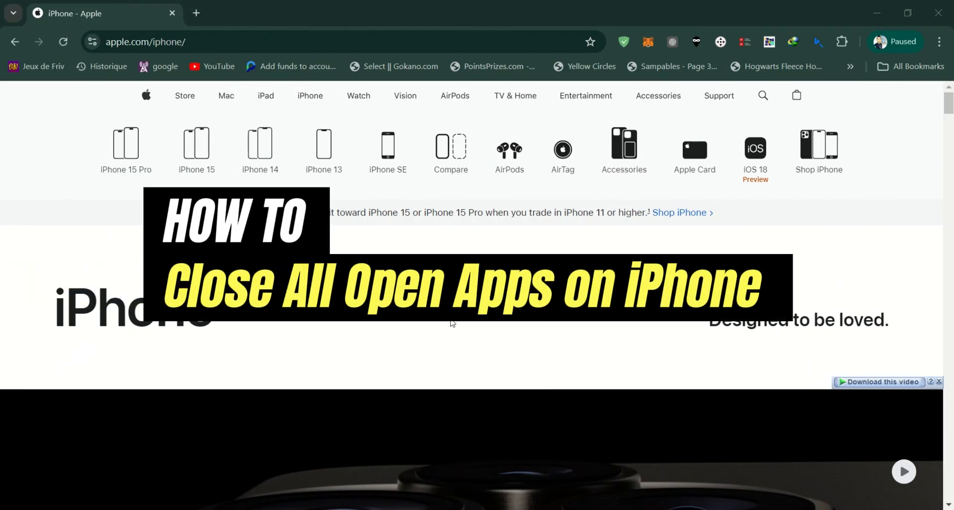
scroll(down, 3)
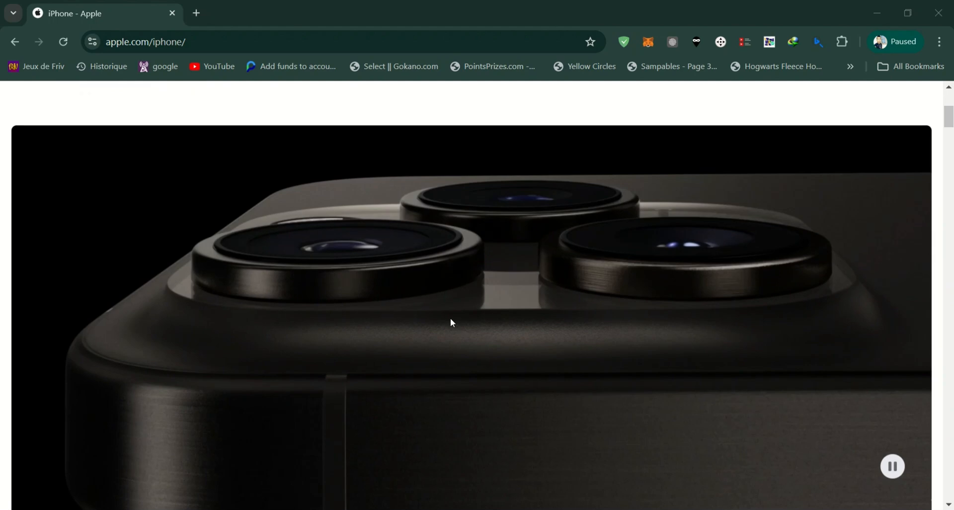